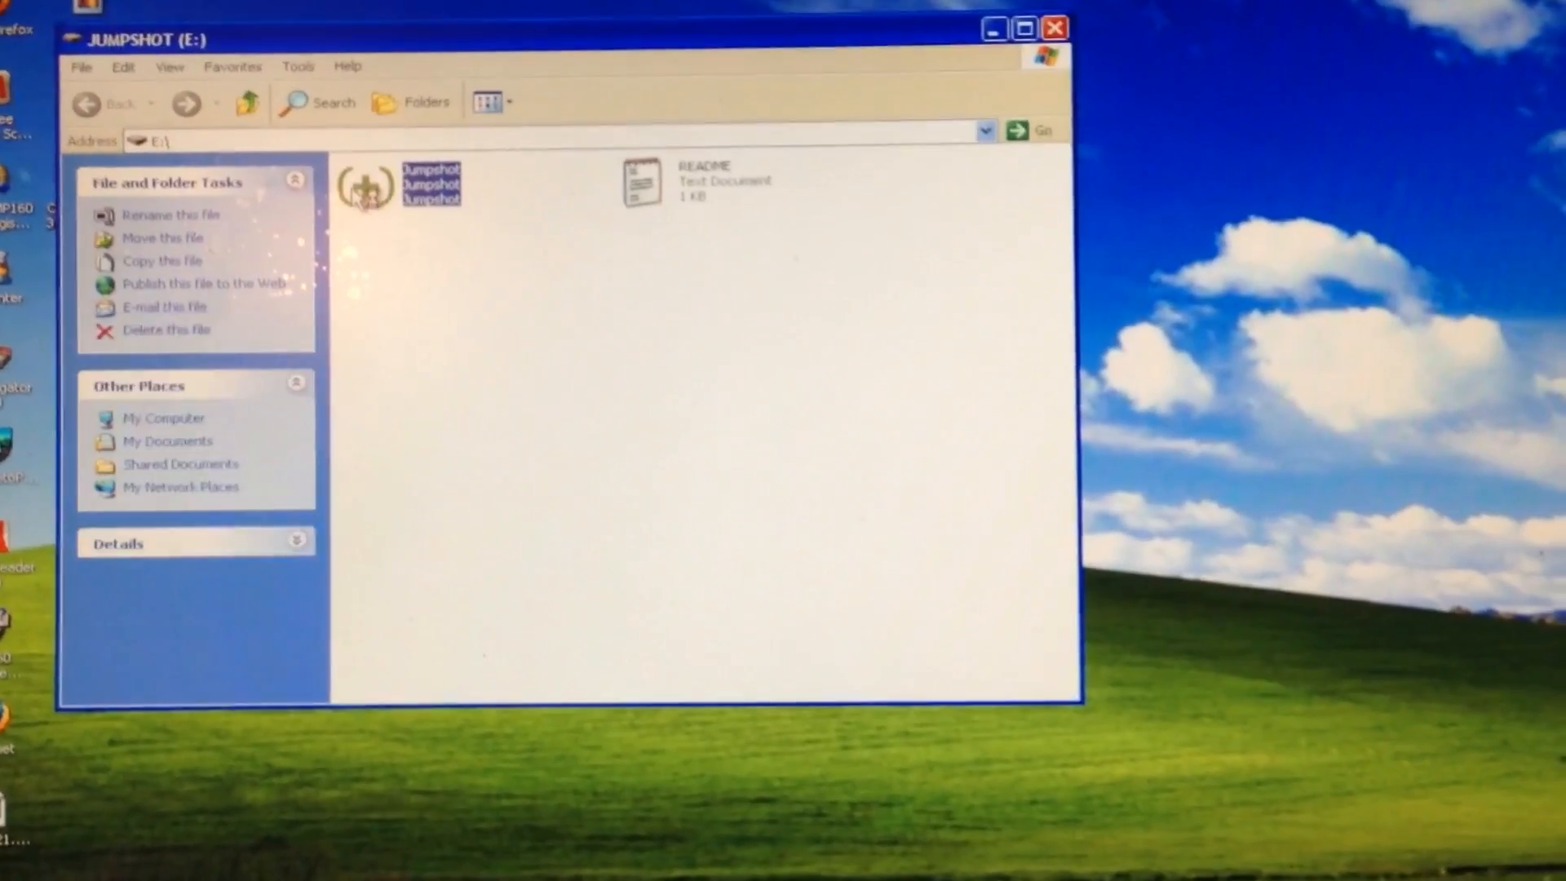
Launch Jumpshot from the JUMPSHOT (E:) drive window to open its welcome window
{"action": "double_click", "coordinate": [365, 183]}
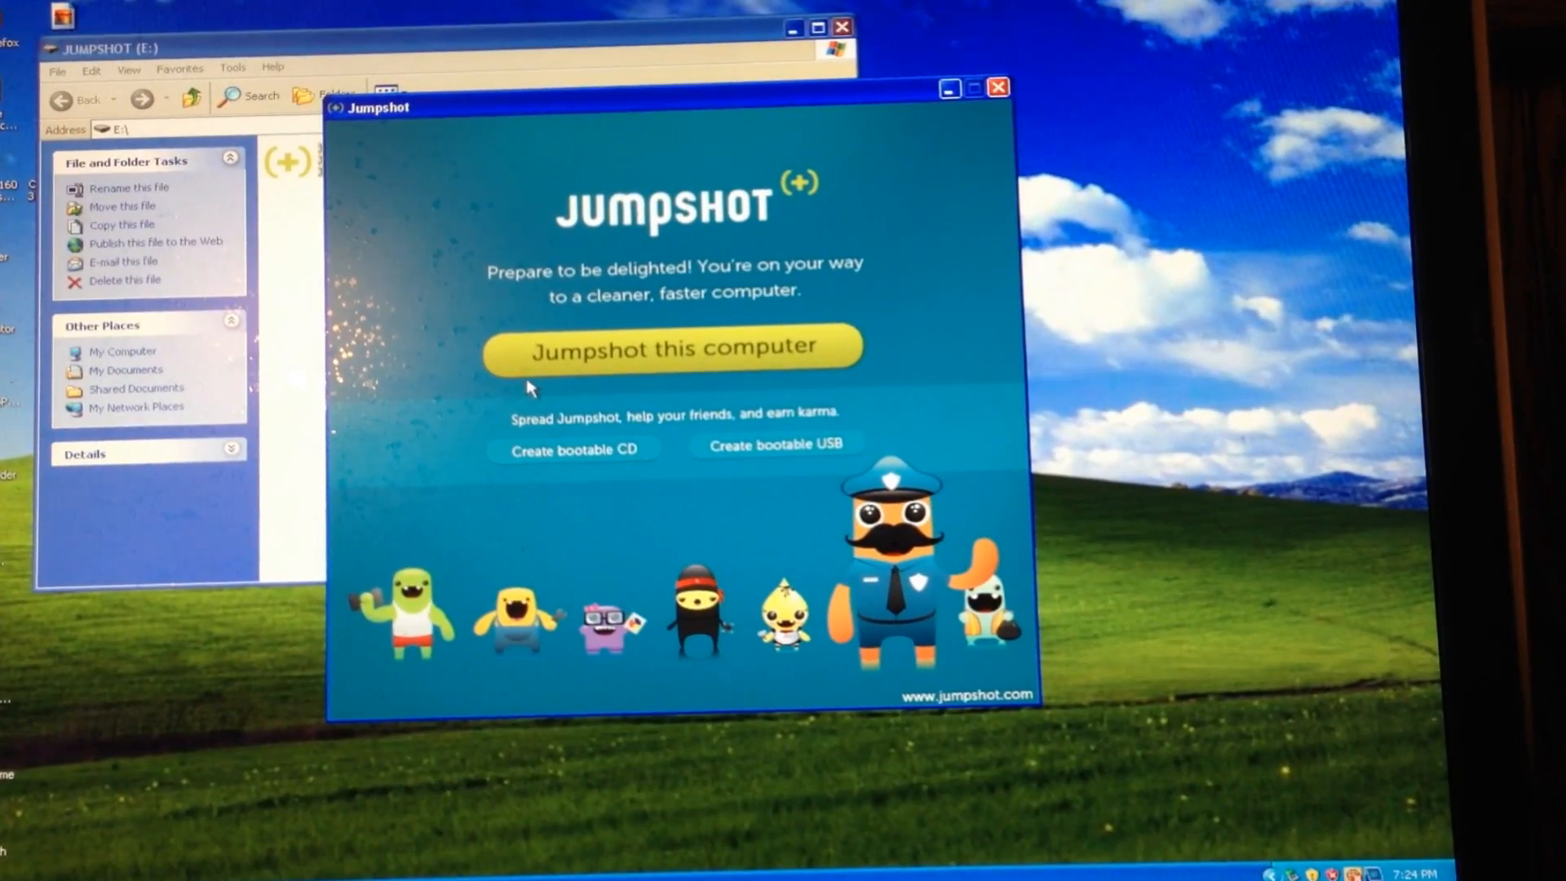
{"action": "mouse_move", "coordinate": [756, 277]}
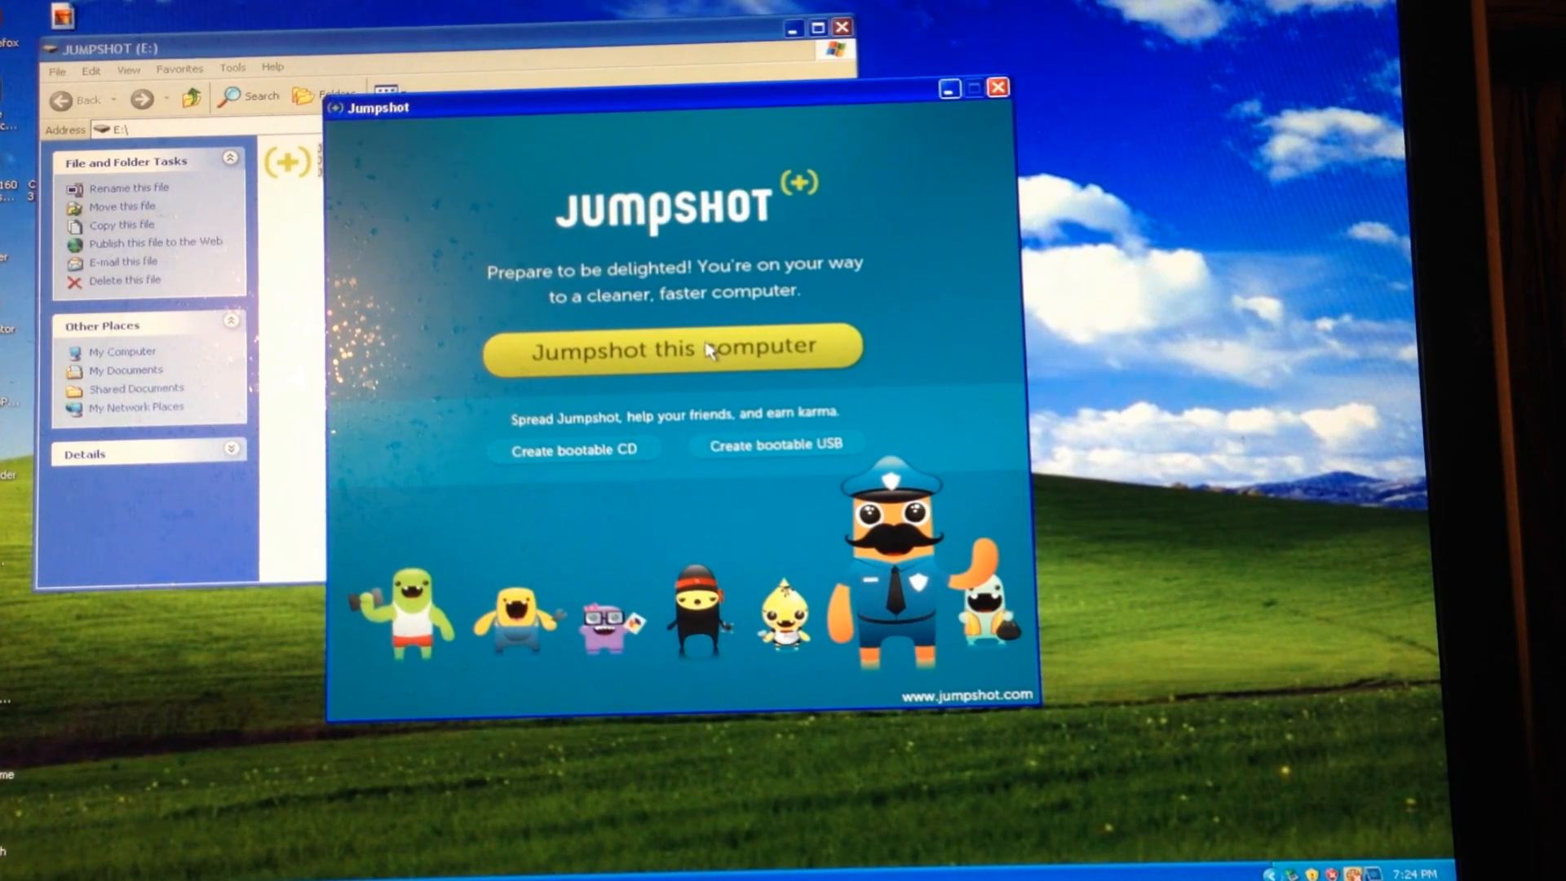
Choose 'Jumpshot this computer' to begin preparing the PC for Jumpshot
{"action": "left_click", "coordinate": [672, 347]}
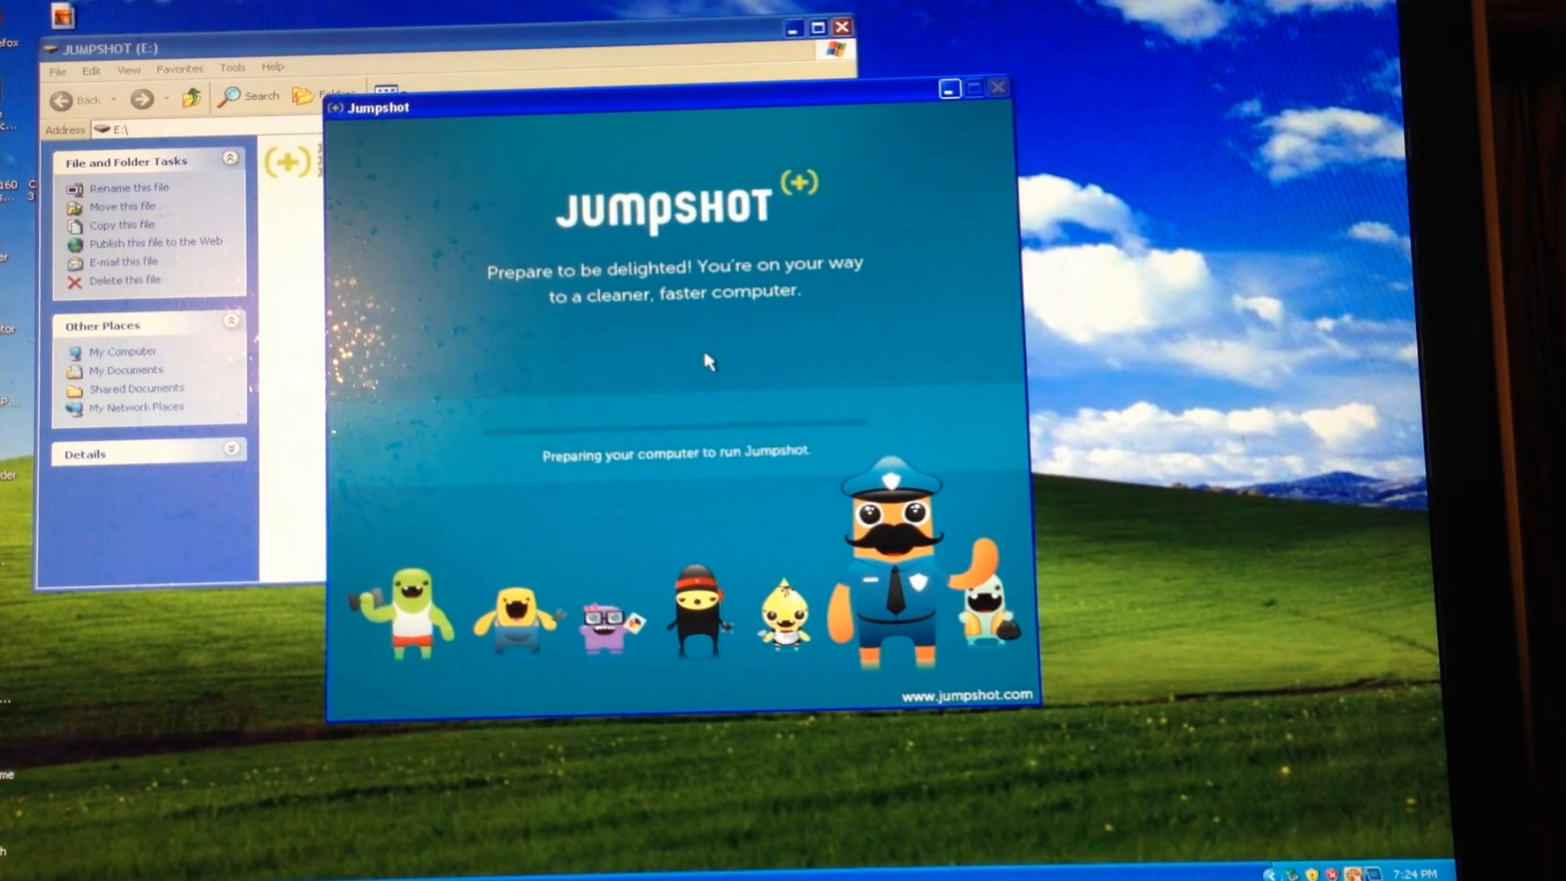
{"action": "mouse_move", "coordinate": [619, 537]}
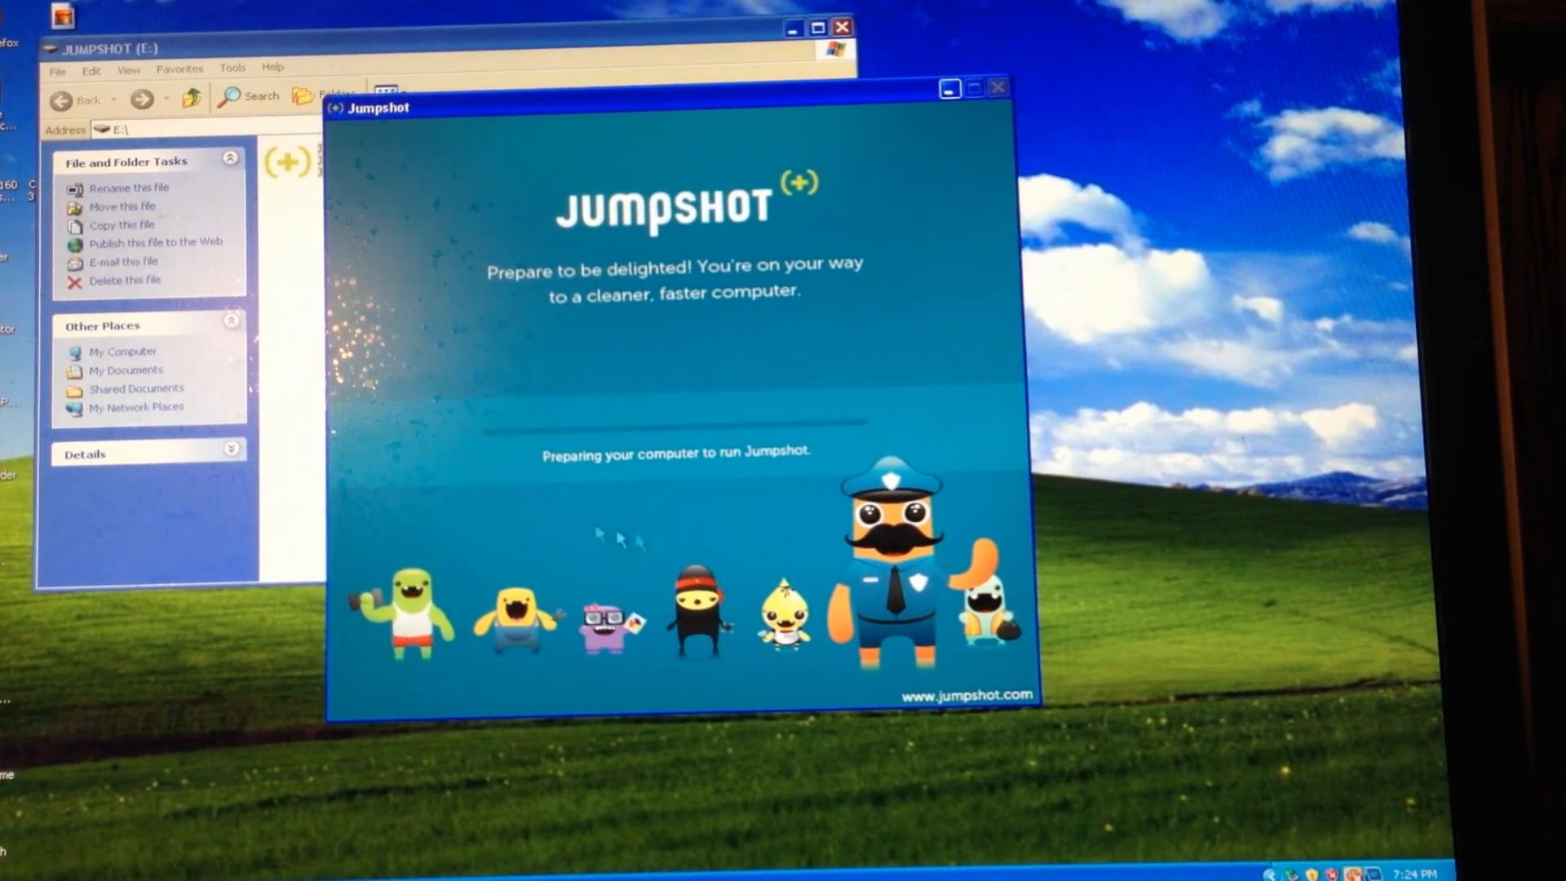
{"action": "mouse_move", "coordinate": [209, 614]}
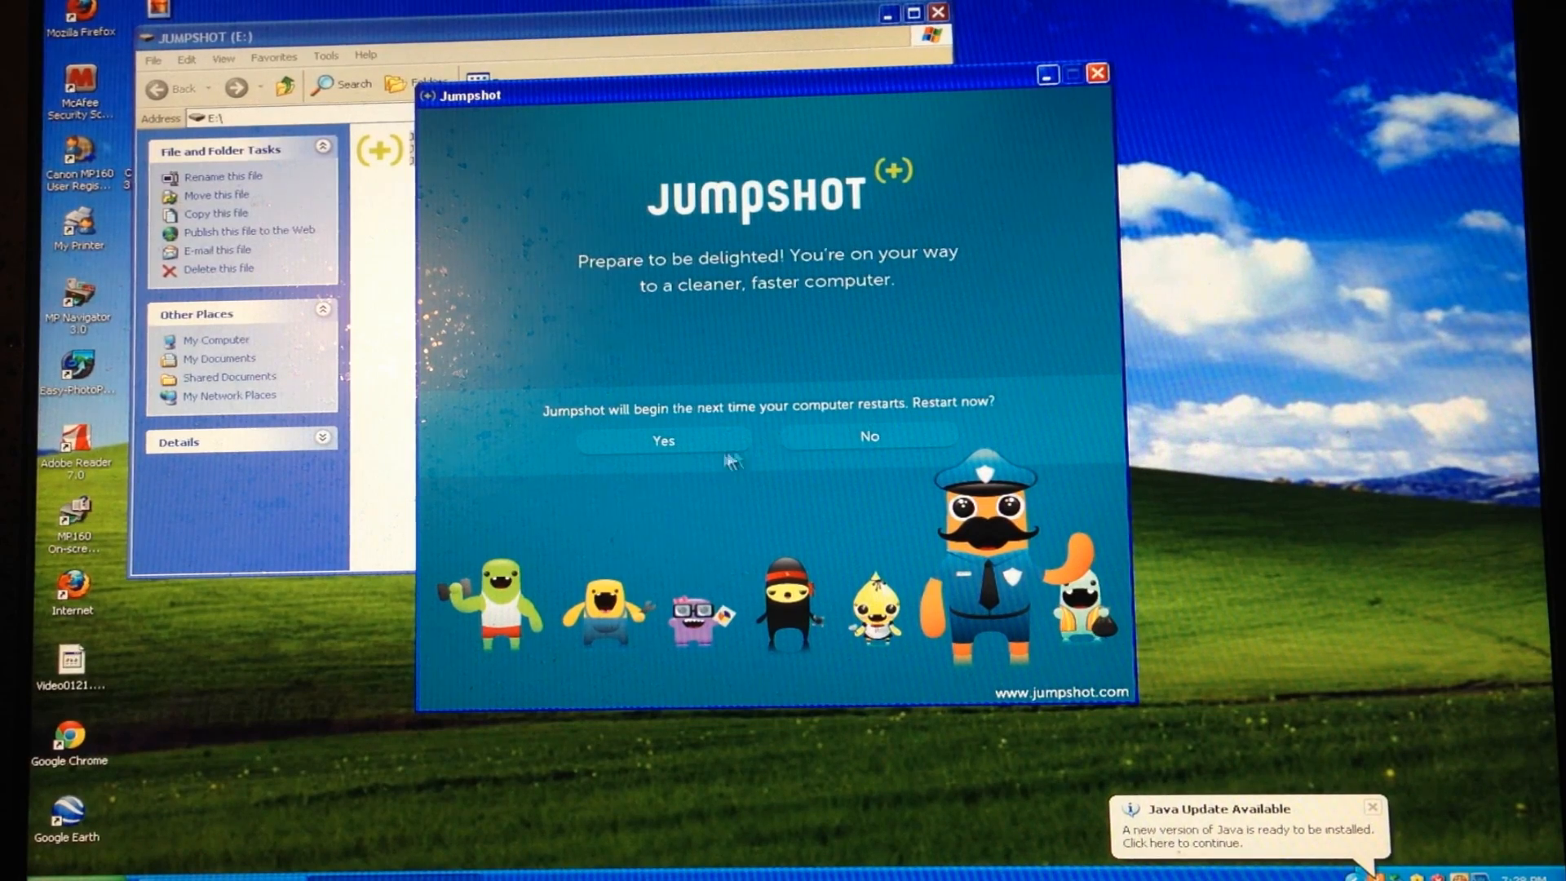
Accept the 'Restart now?' prompt so Jumpshot starts full-screen after reboot
{"action": "left_click", "coordinate": [868, 438]}
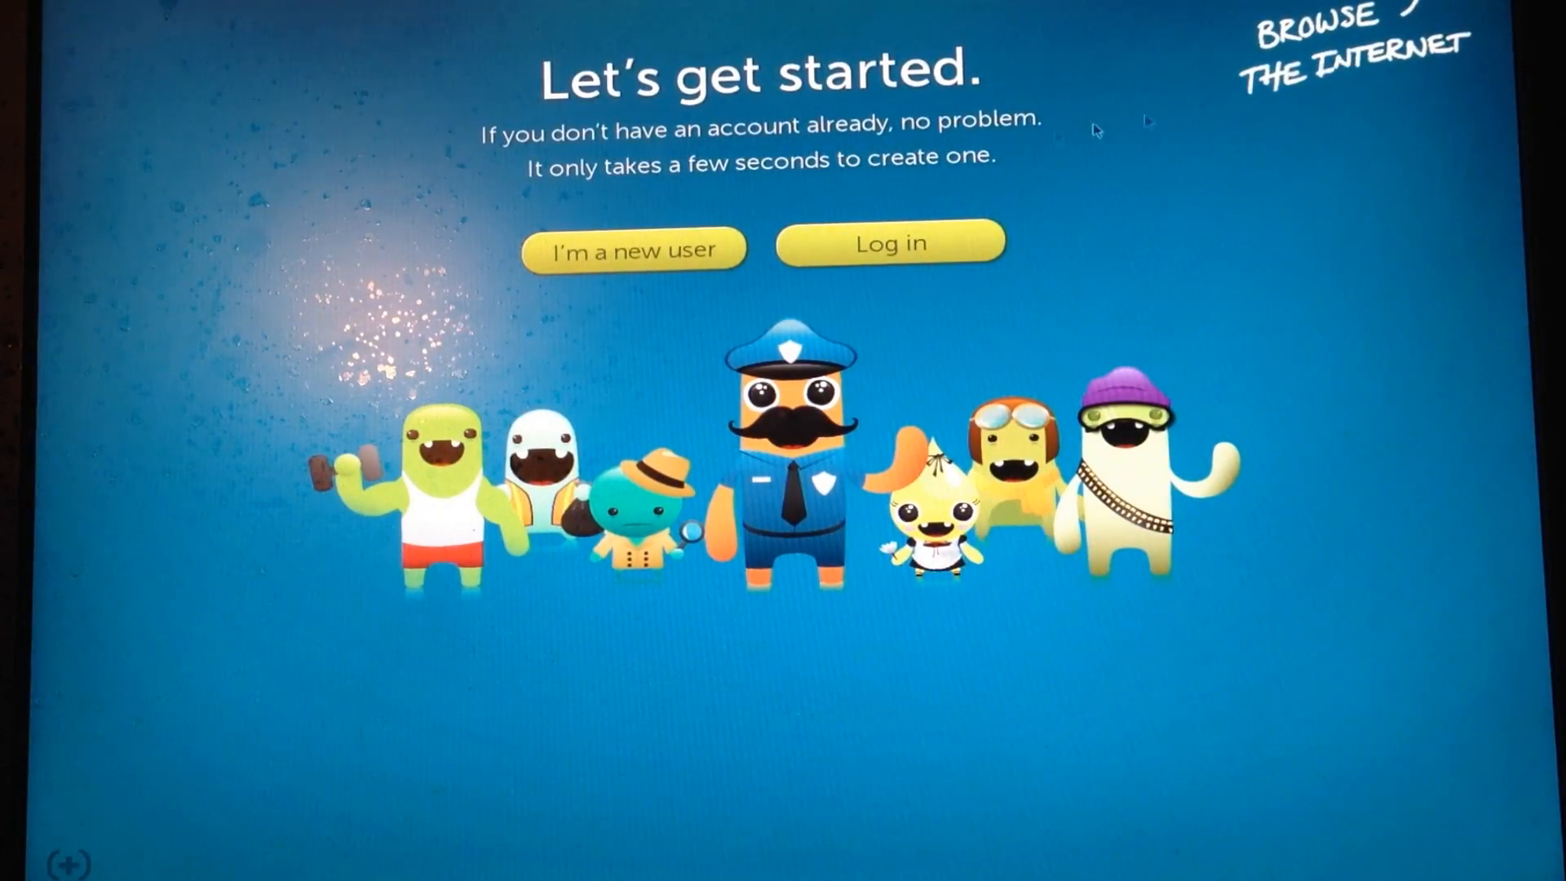
{"action": "mouse_move", "coordinate": [756, 277]}
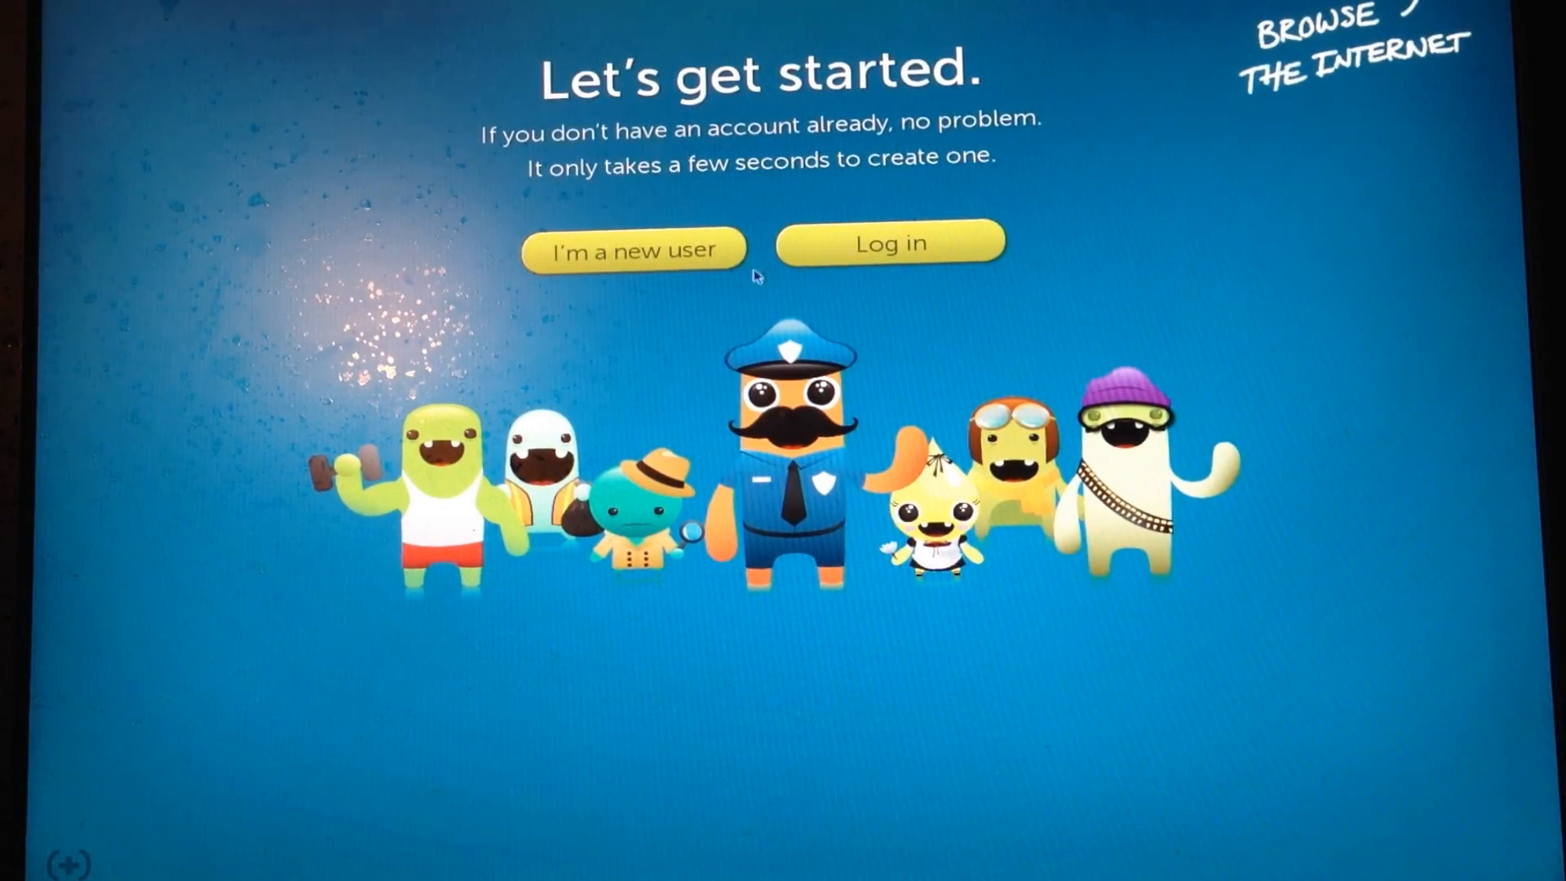
Sign up as a new user and begin entering the account email address
{"action": "left_click", "coordinate": [632, 248]}
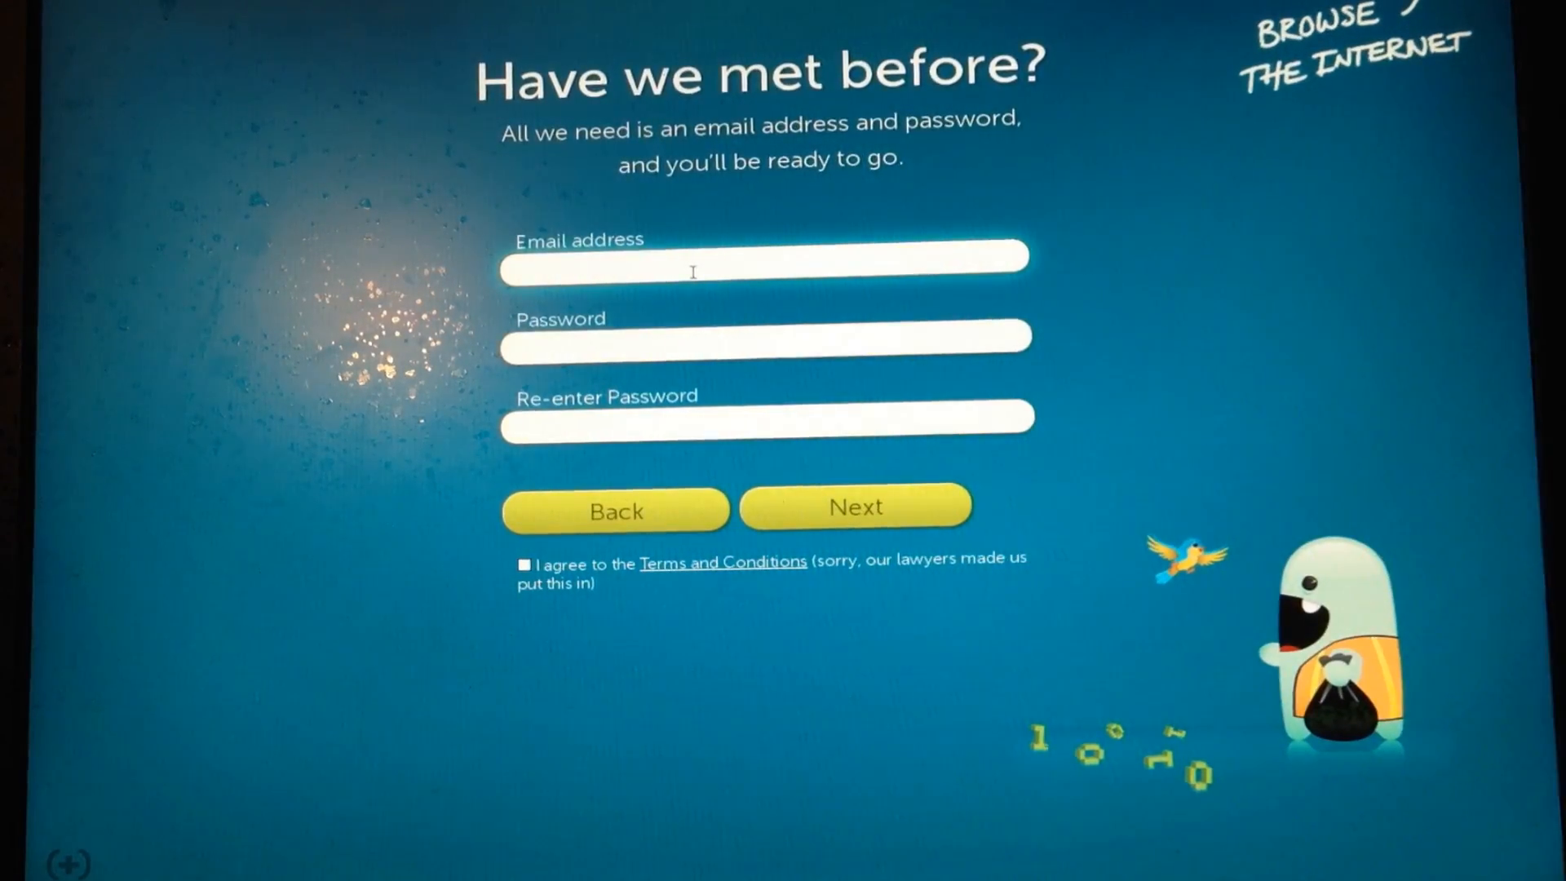
{"action": "left_click", "coordinate": [854, 506]}
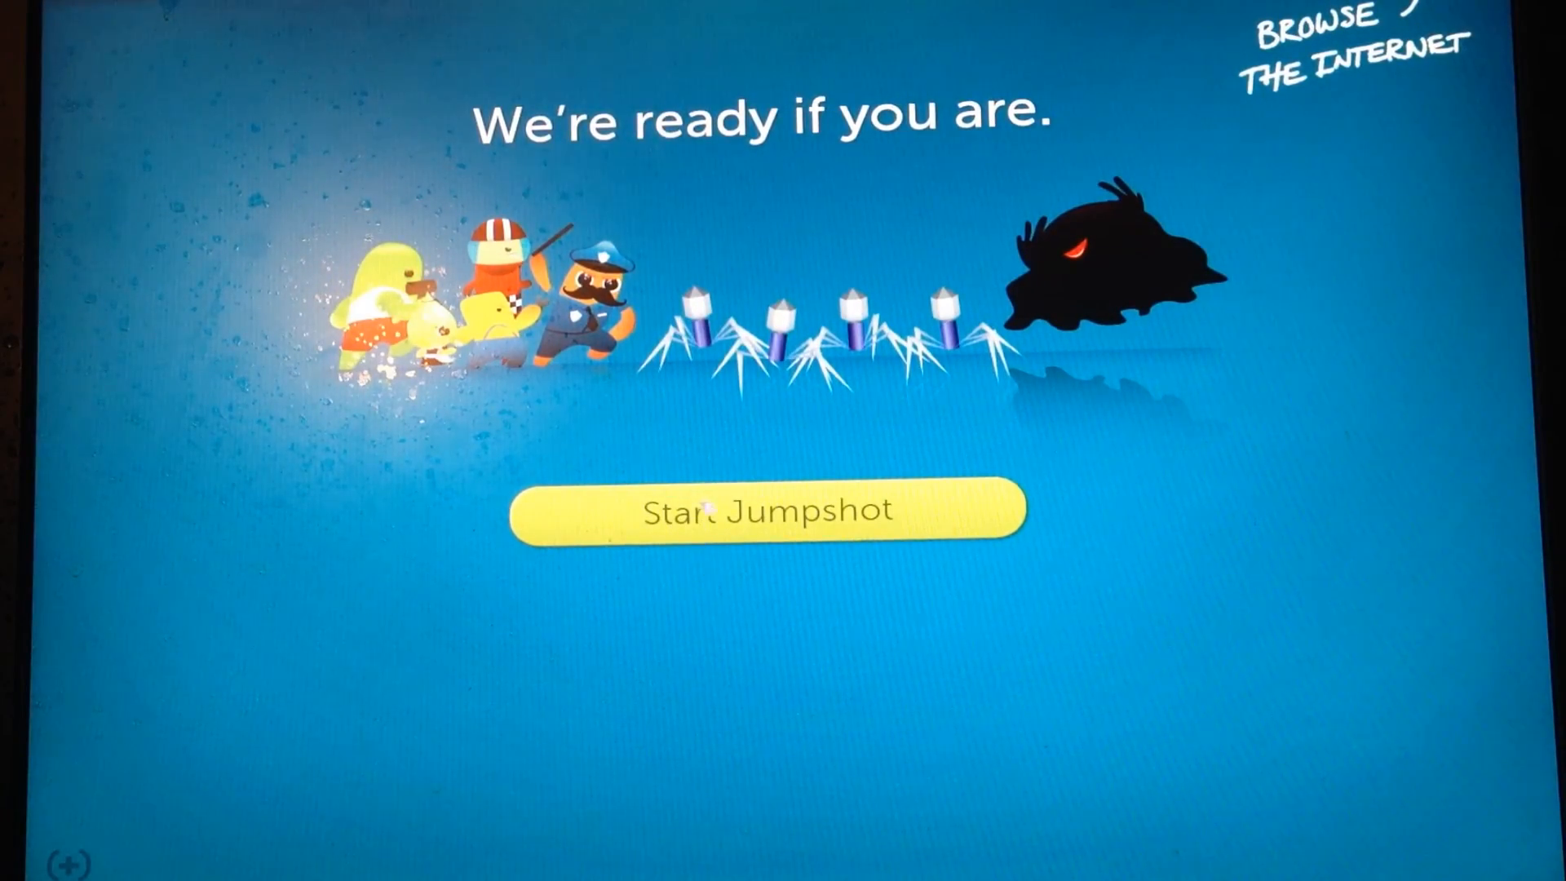
Start the cleaning run and advance through the Grime, Officer Pete and Kobayashi slides
{"action": "left_click", "coordinate": [770, 509]}
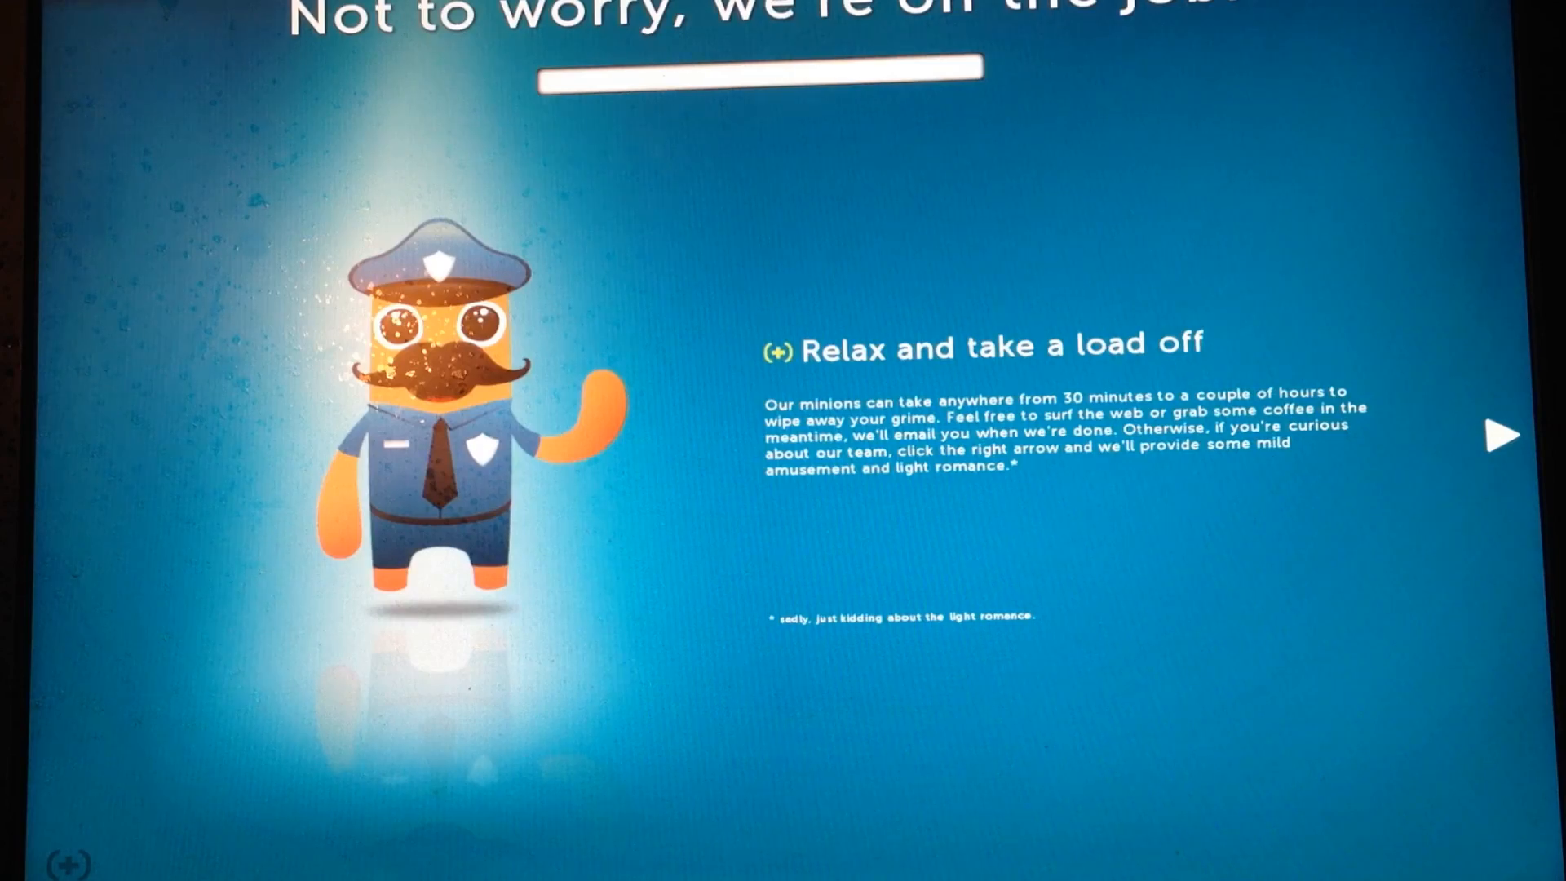
{"action": "mouse_move", "coordinate": [1382, 445]}
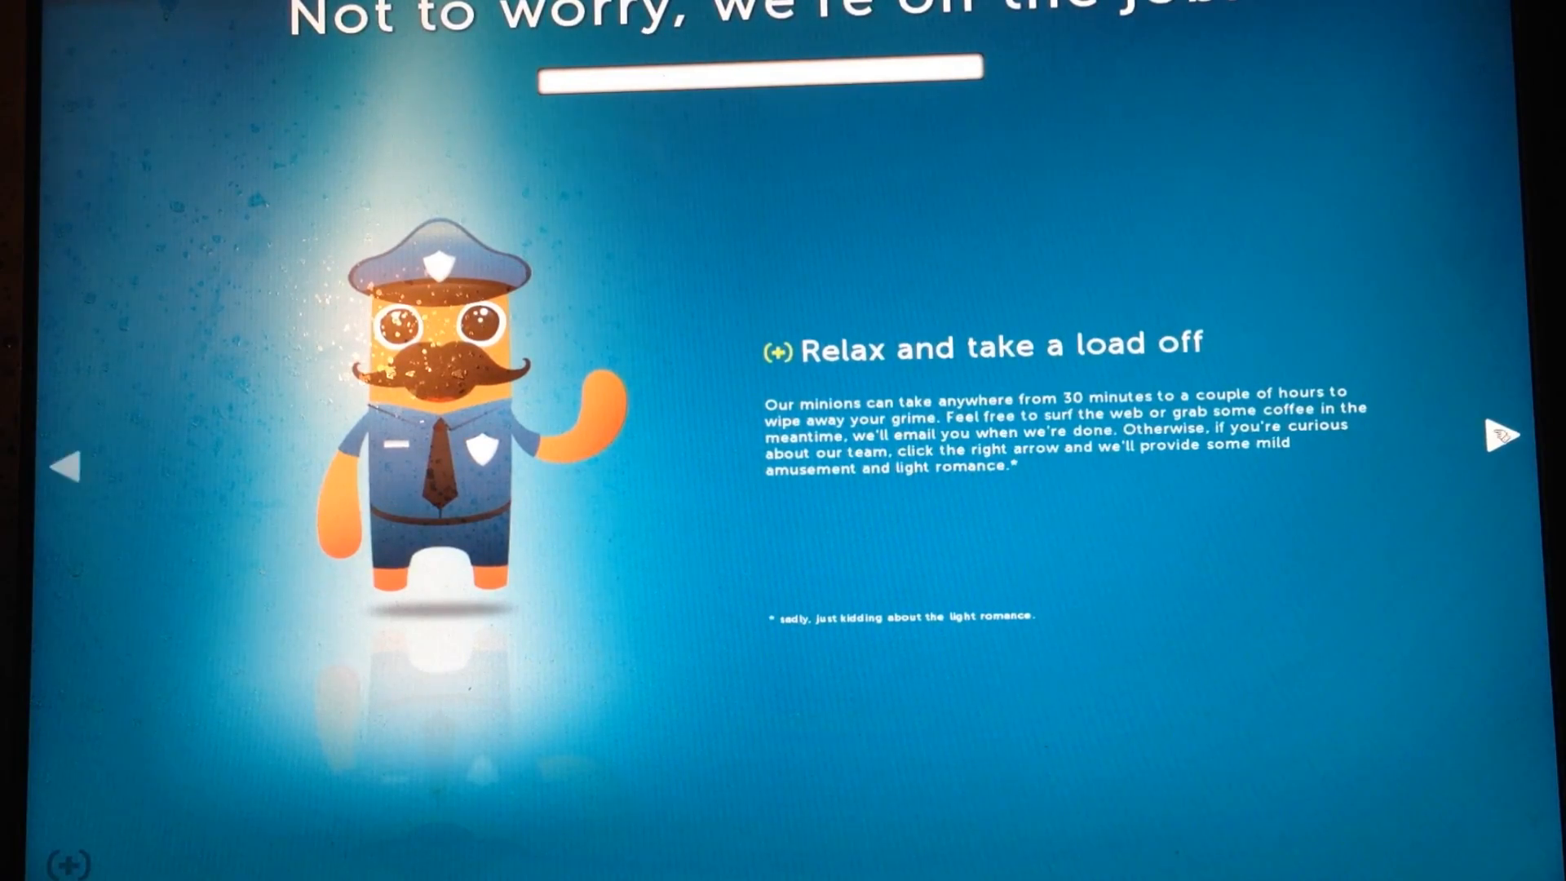
{"action": "left_click", "coordinate": [1501, 435]}
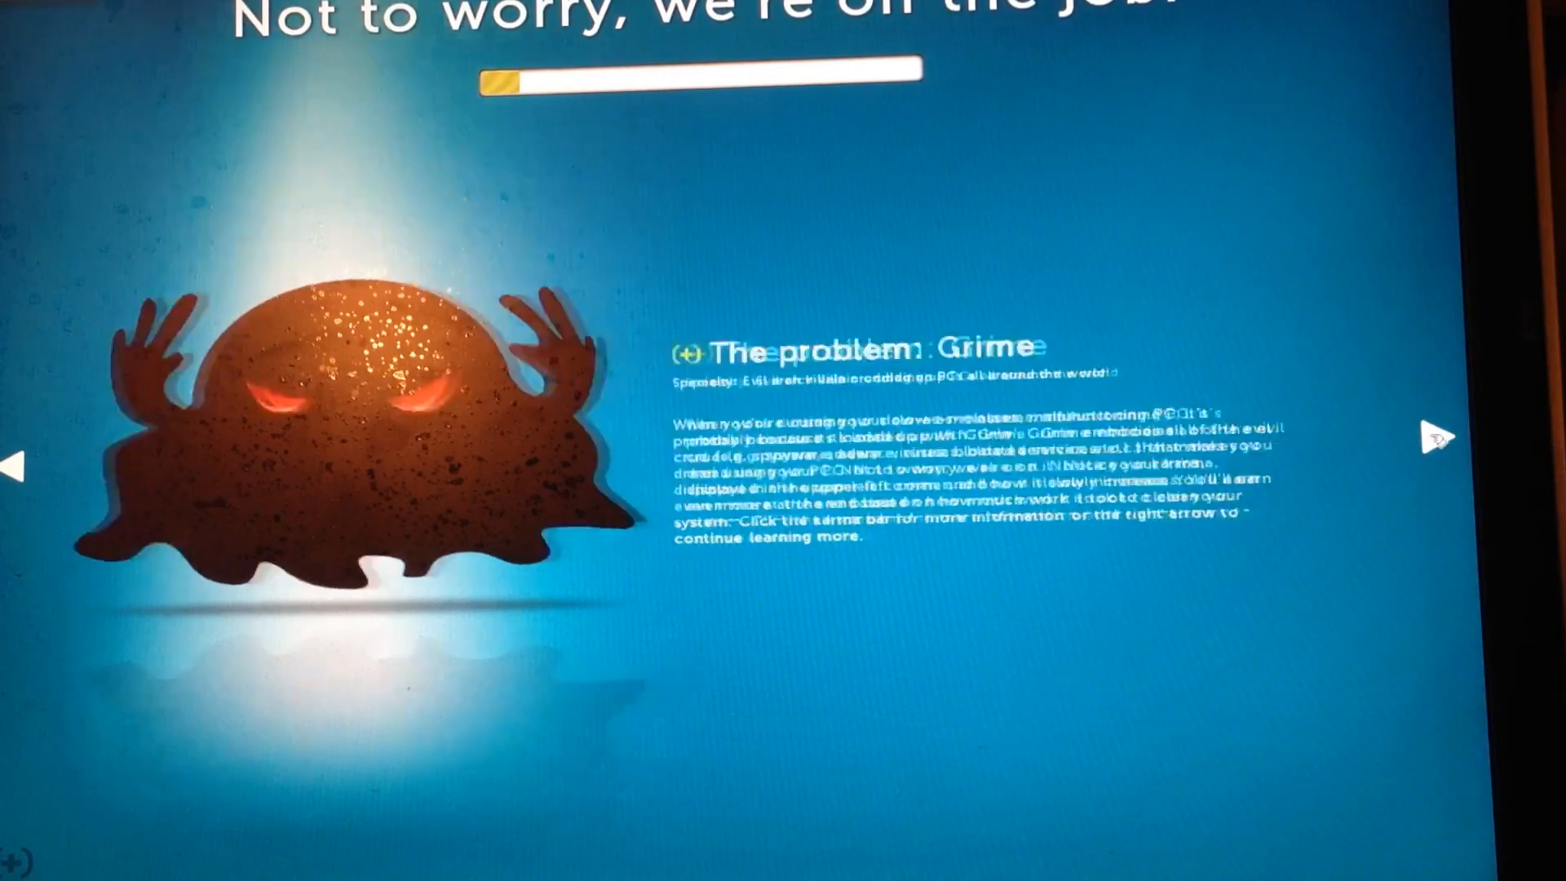
{"action": "left_click", "coordinate": [1435, 440]}
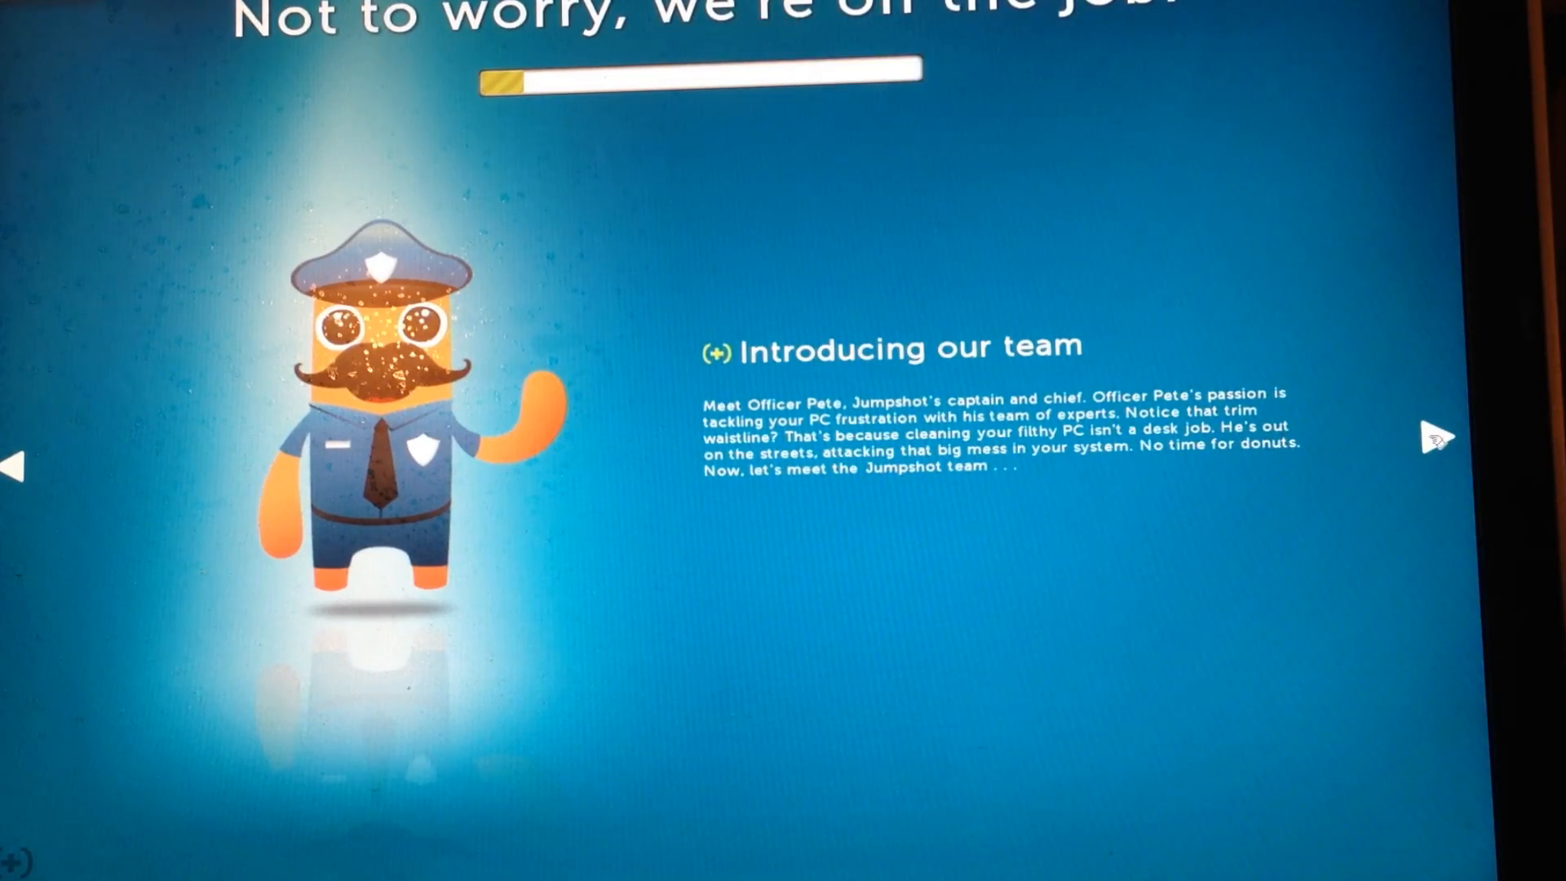
{"action": "left_click", "coordinate": [1432, 437]}
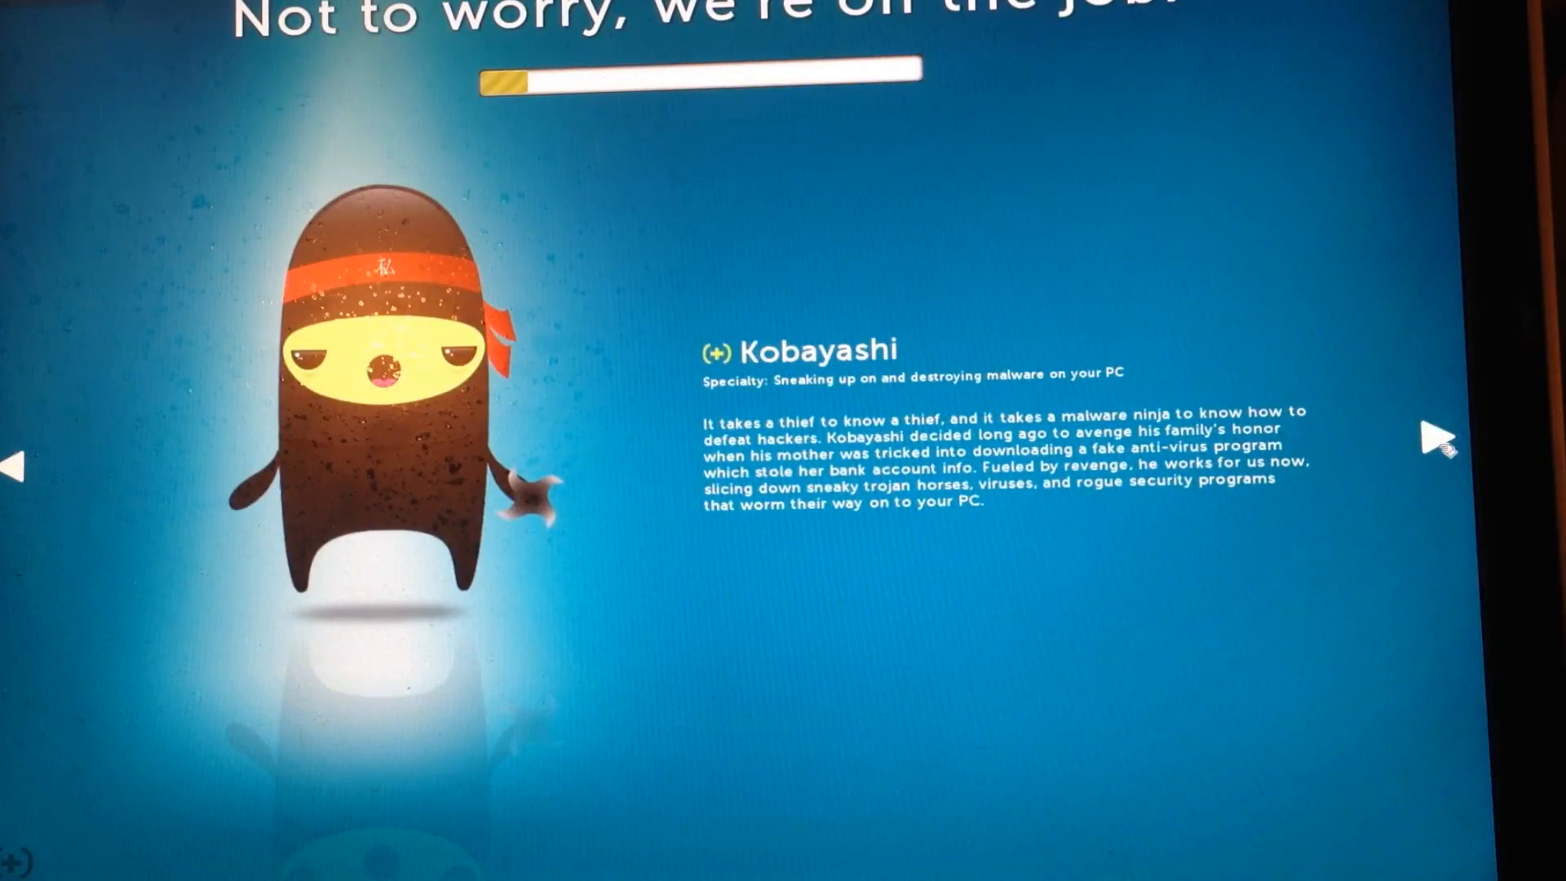
{"action": "left_click", "coordinate": [1438, 446]}
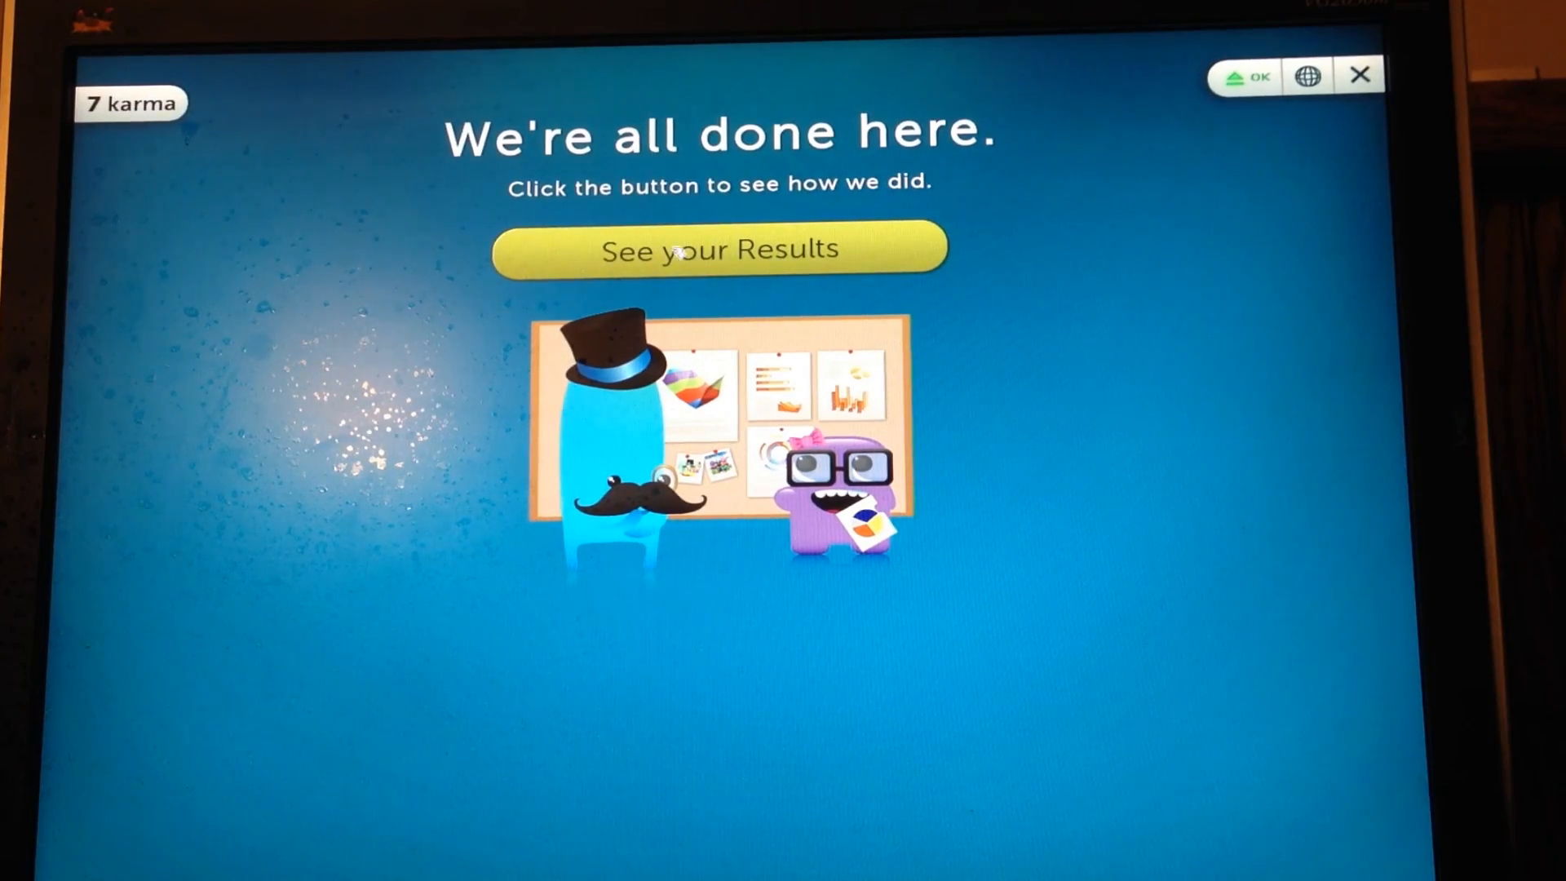
Open the results summary via 'See your Results', showing 134 karma earned
{"action": "left_click", "coordinate": [719, 249]}
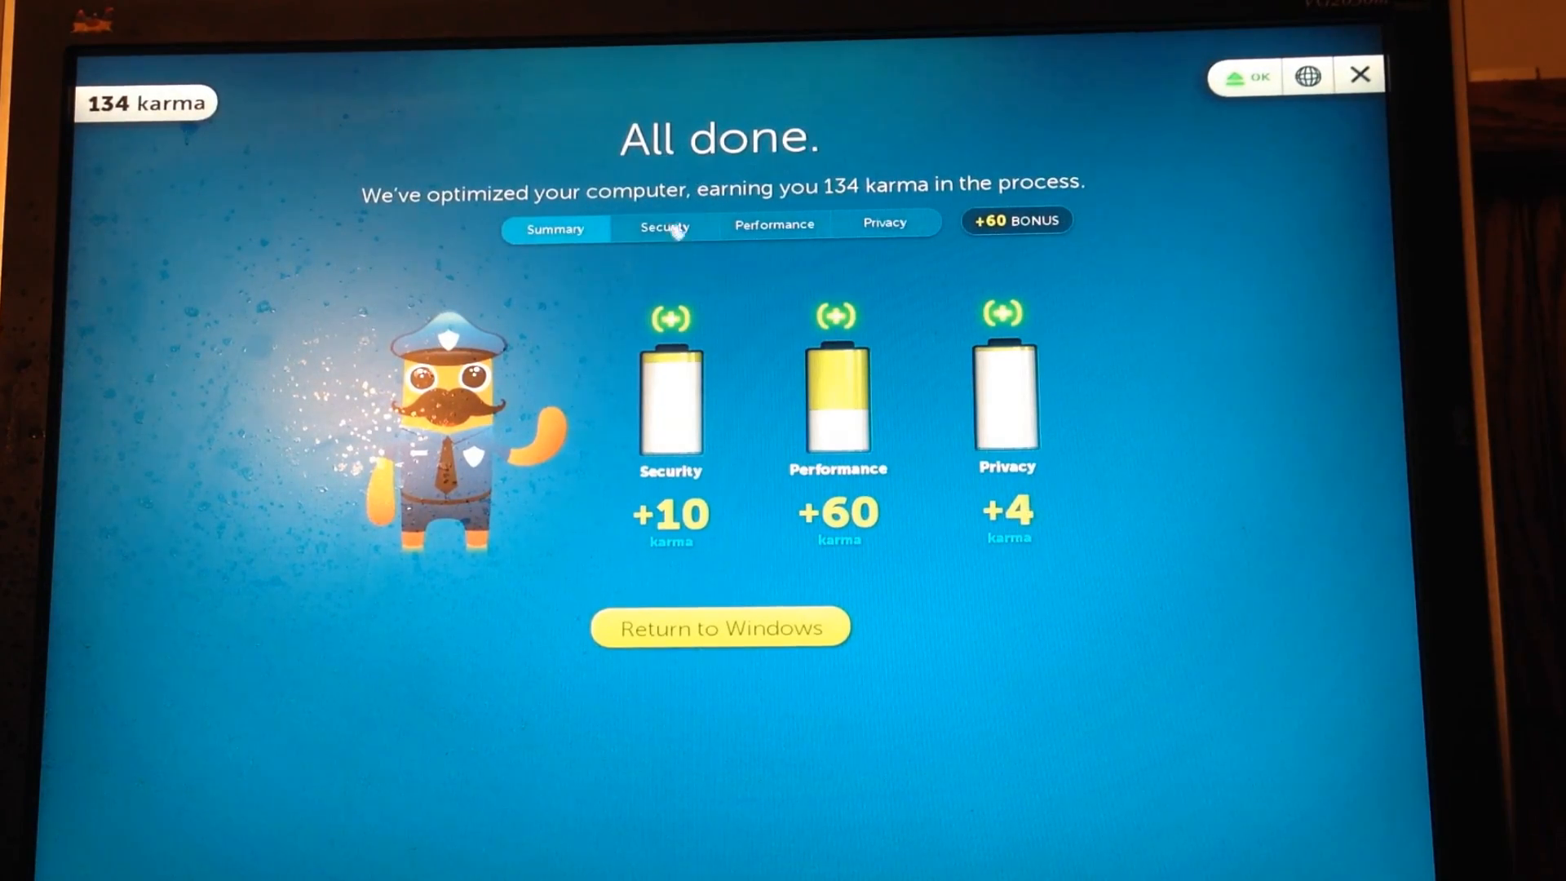
View the Security, Performance and Privacy details, return to Summary, then reopen Security
{"action": "left_click", "coordinate": [664, 227]}
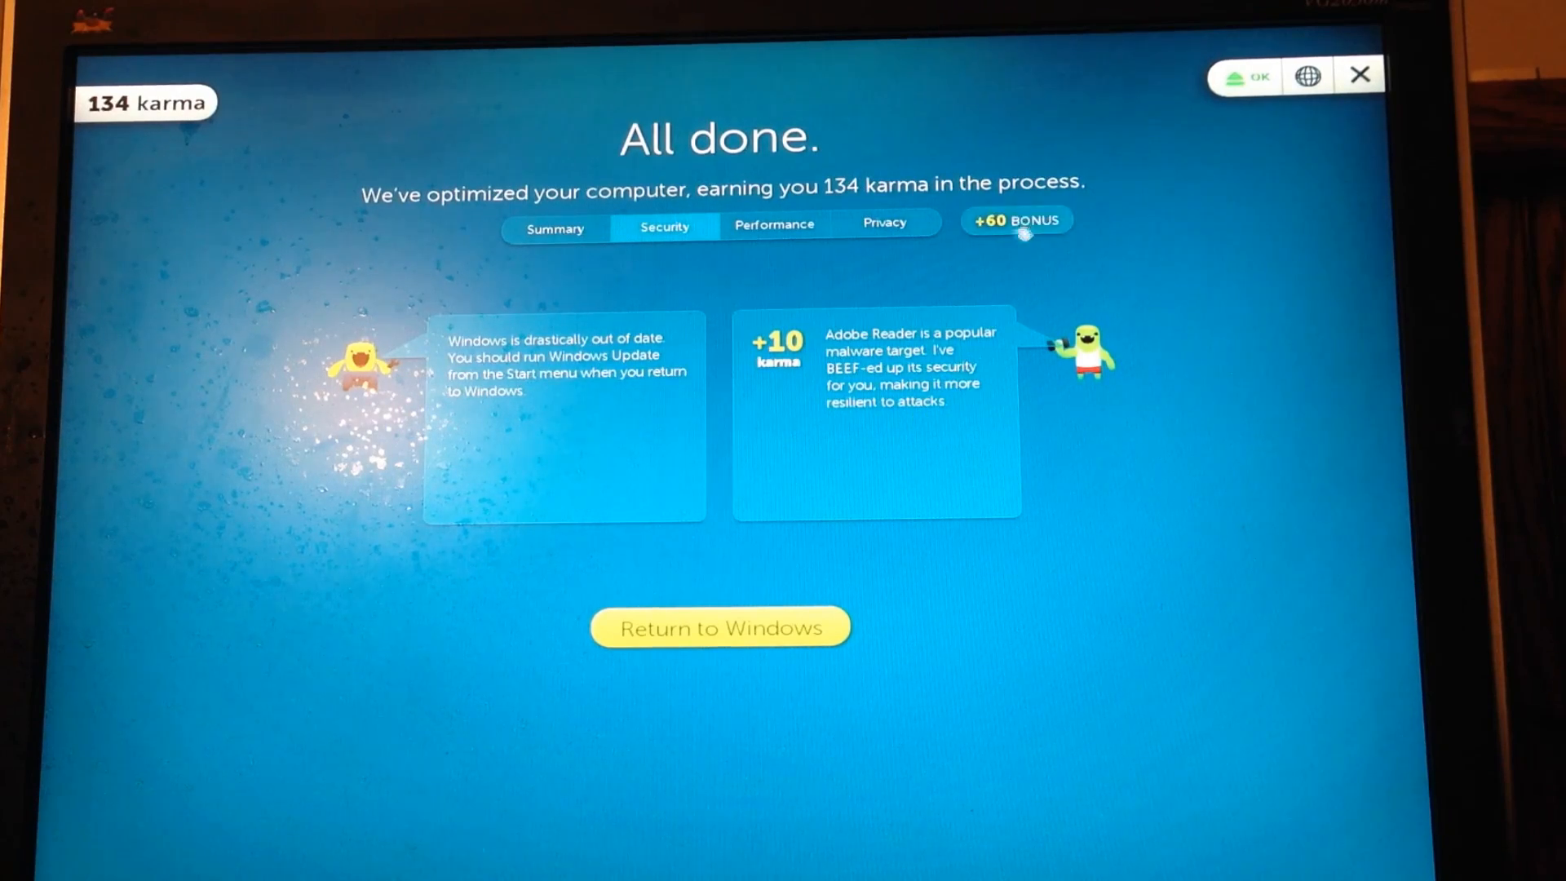
{"action": "left_click", "coordinate": [774, 223]}
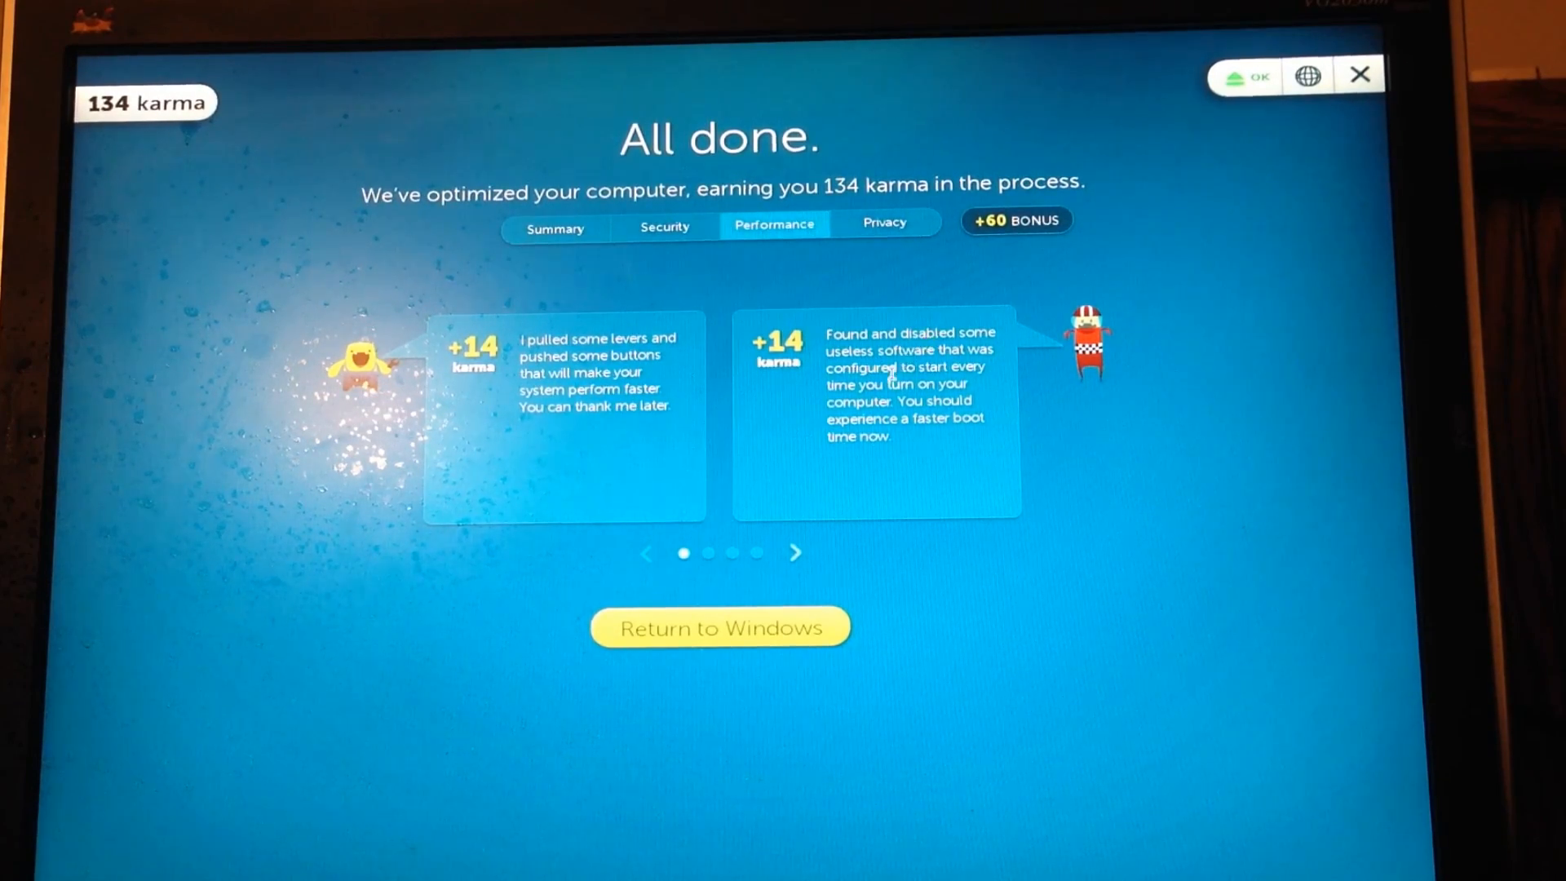
{"action": "left_click", "coordinate": [882, 223]}
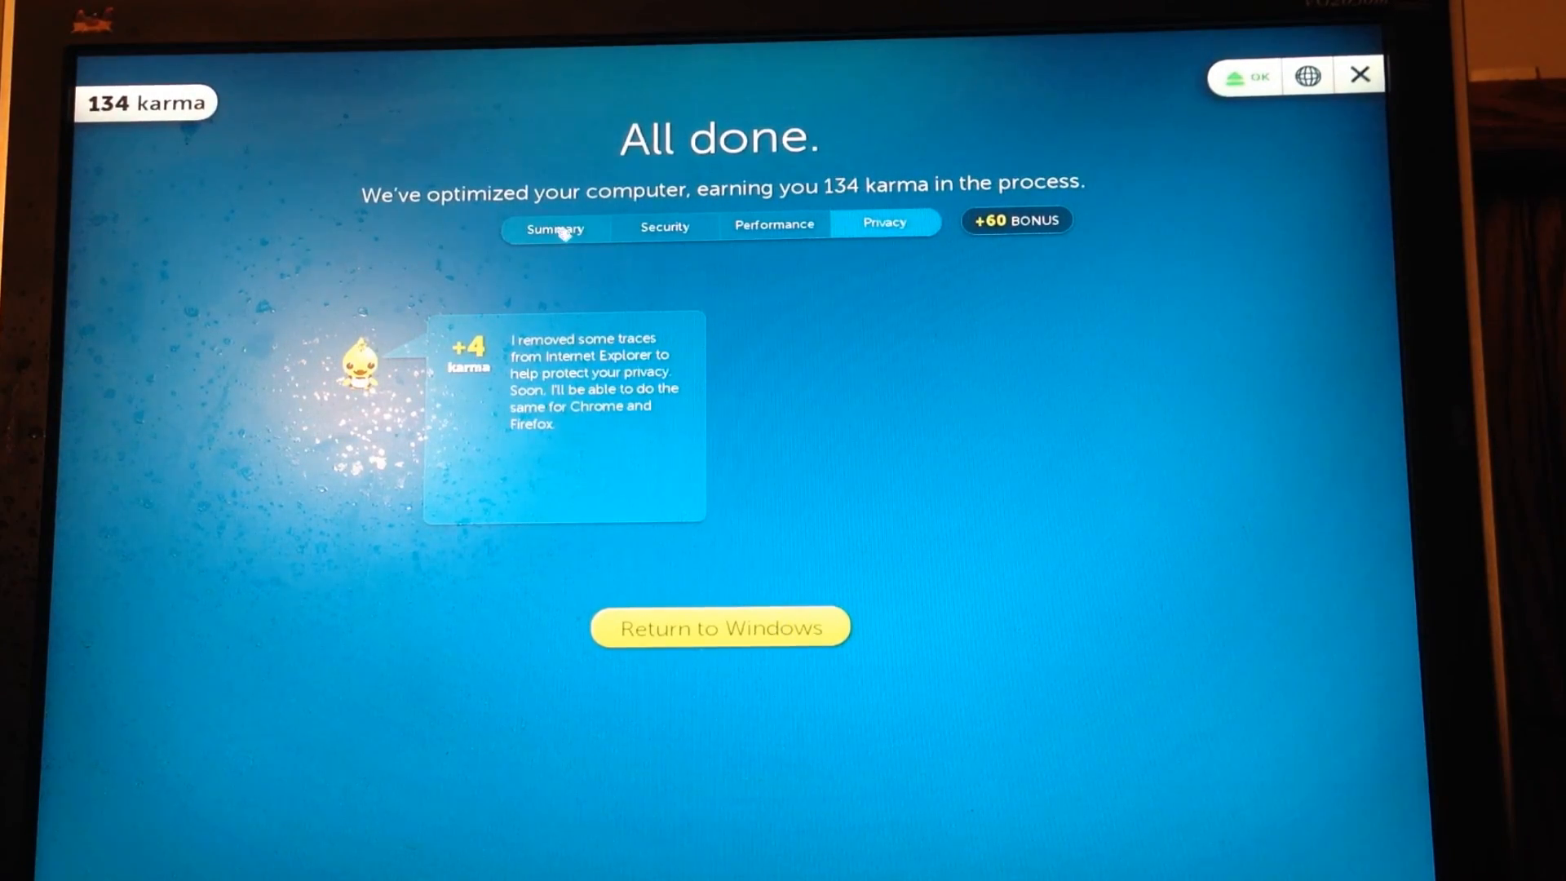
{"action": "left_click", "coordinate": [555, 228]}
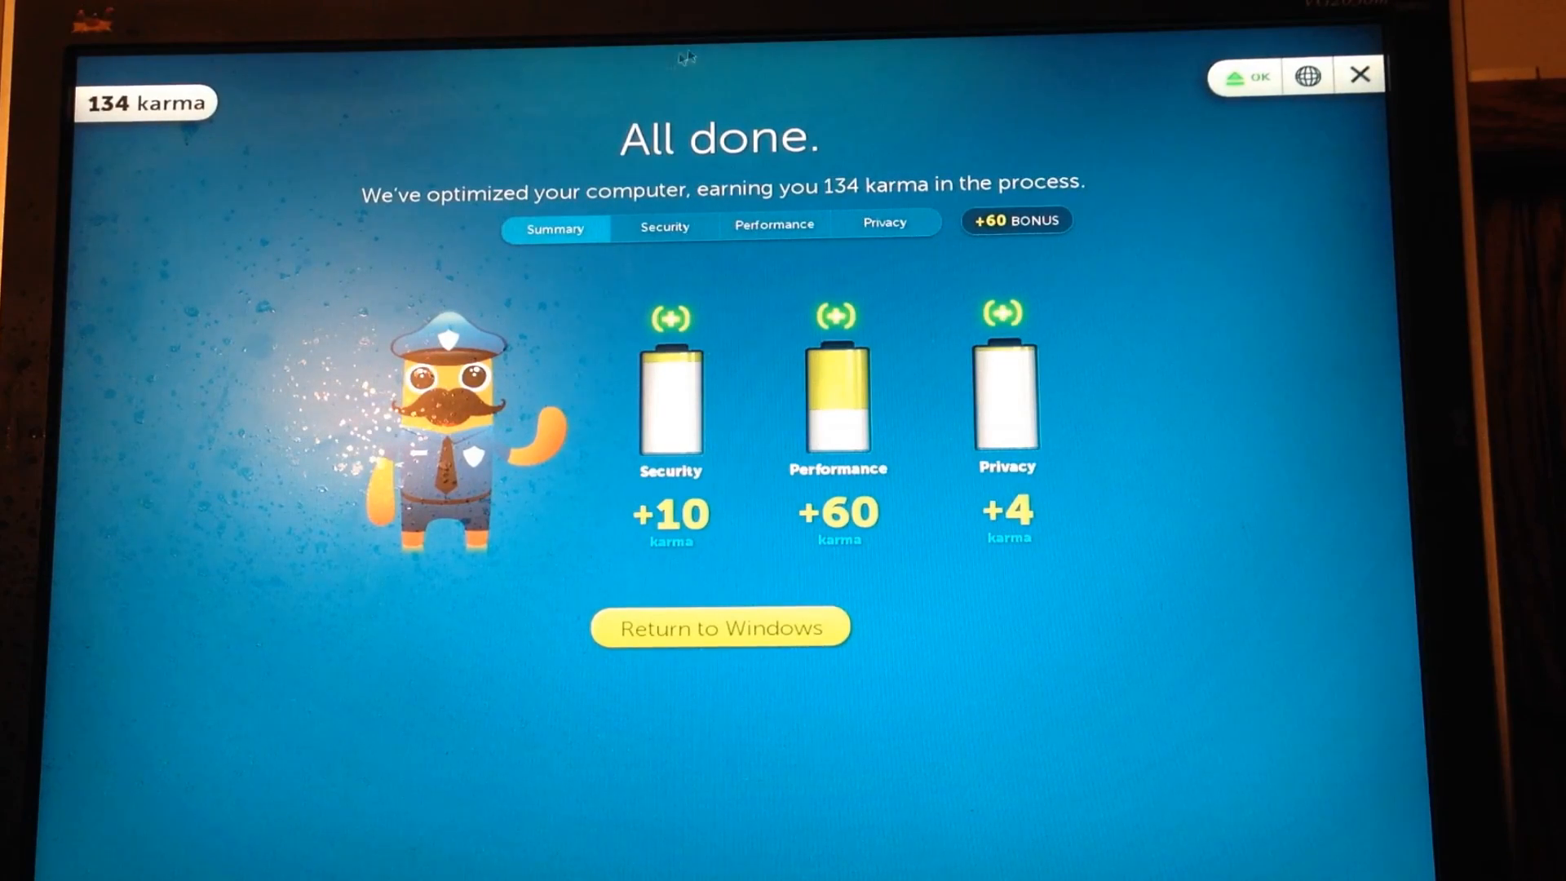
{"action": "mouse_move", "coordinate": [100, 82]}
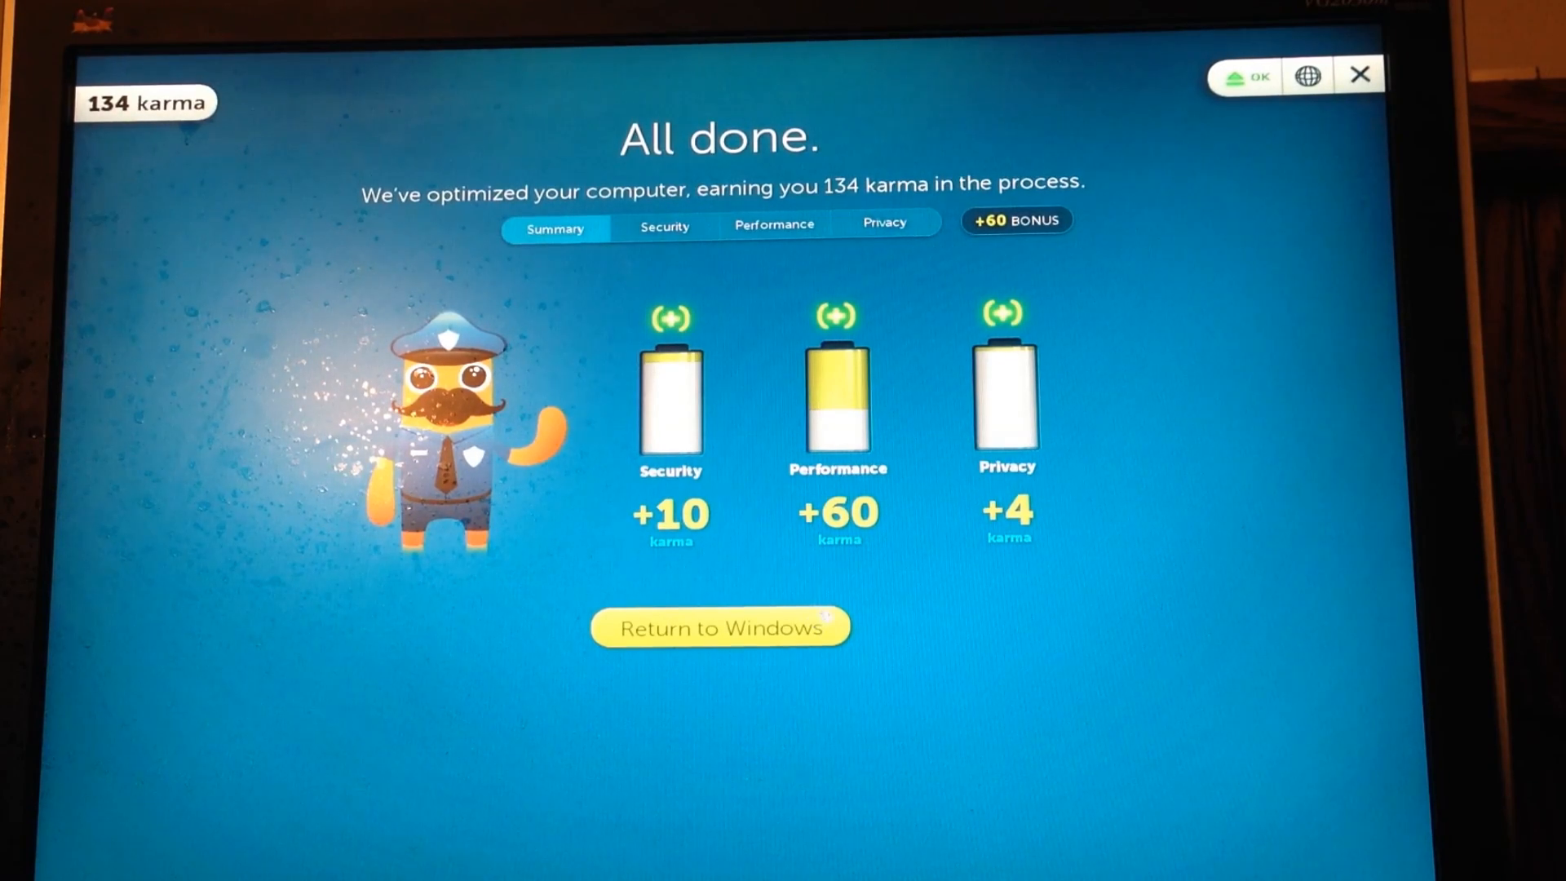
{"action": "left_click", "coordinate": [664, 226]}
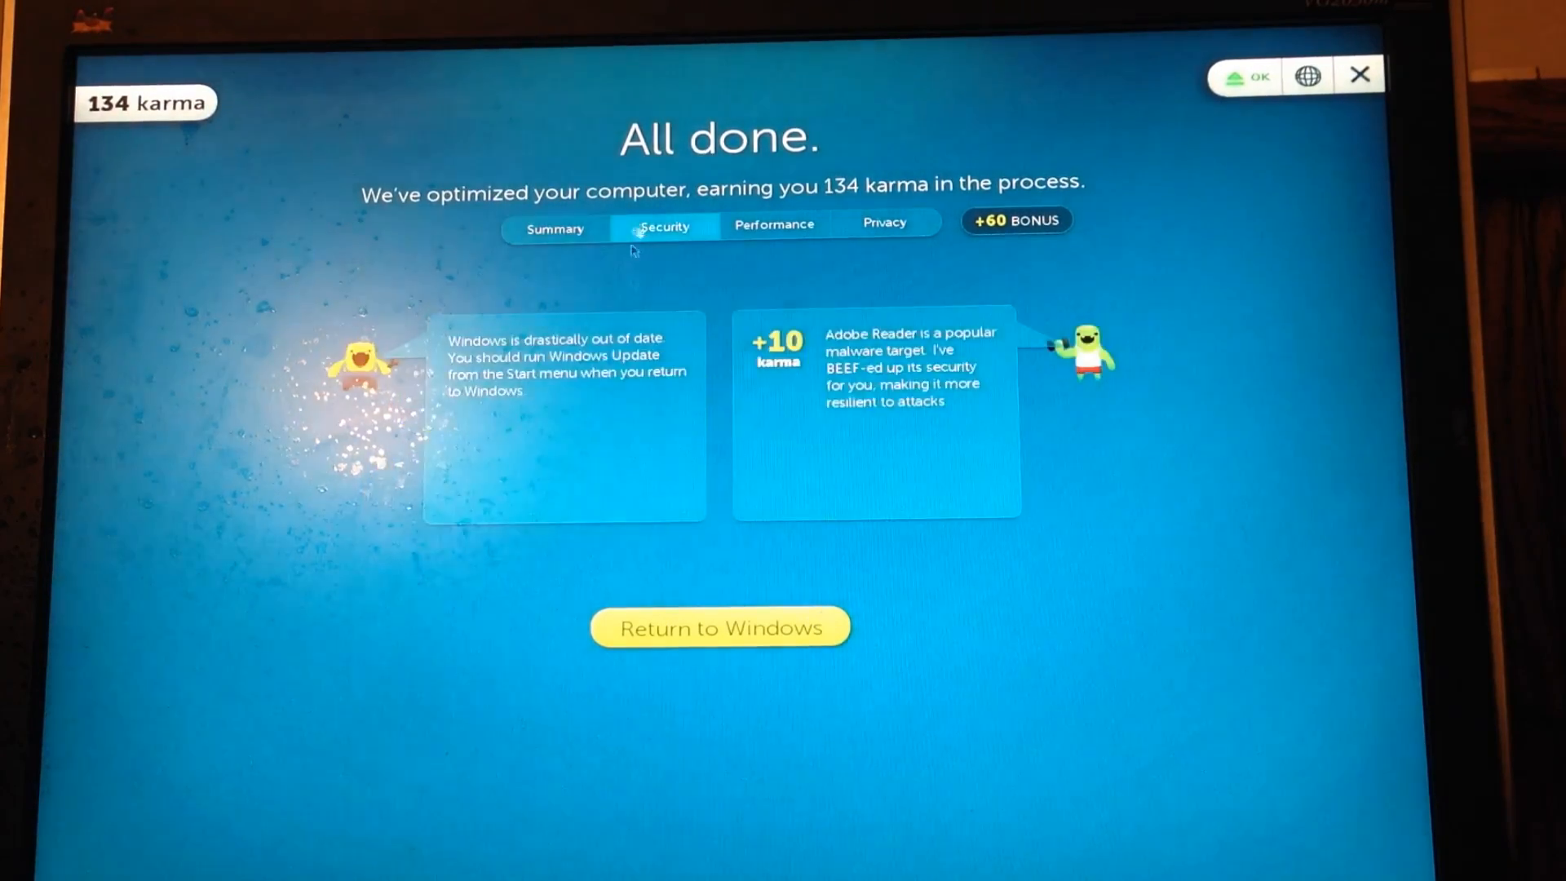